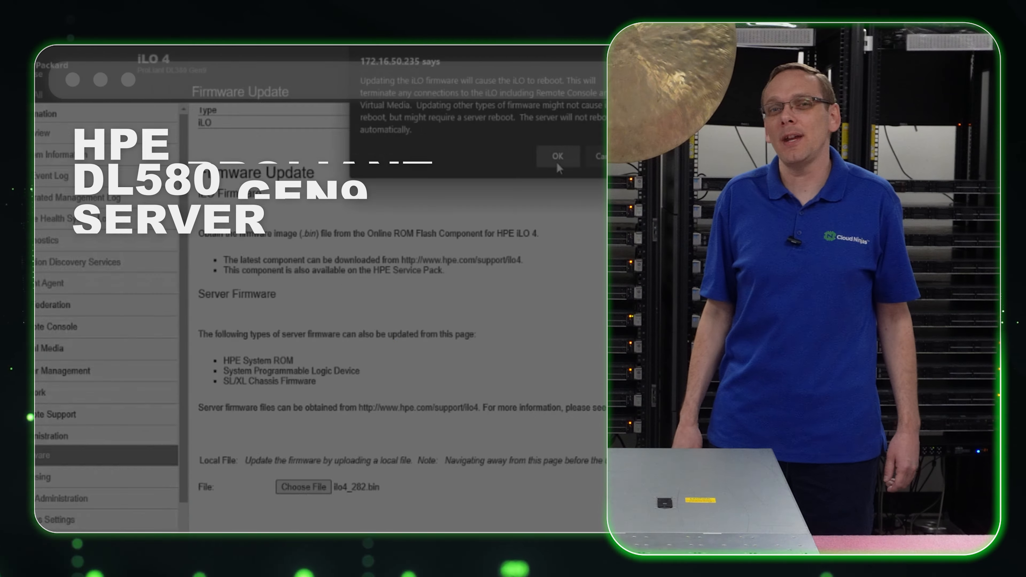
Start Microsoft Edge on a new blank tab after the intro
click(558, 156)
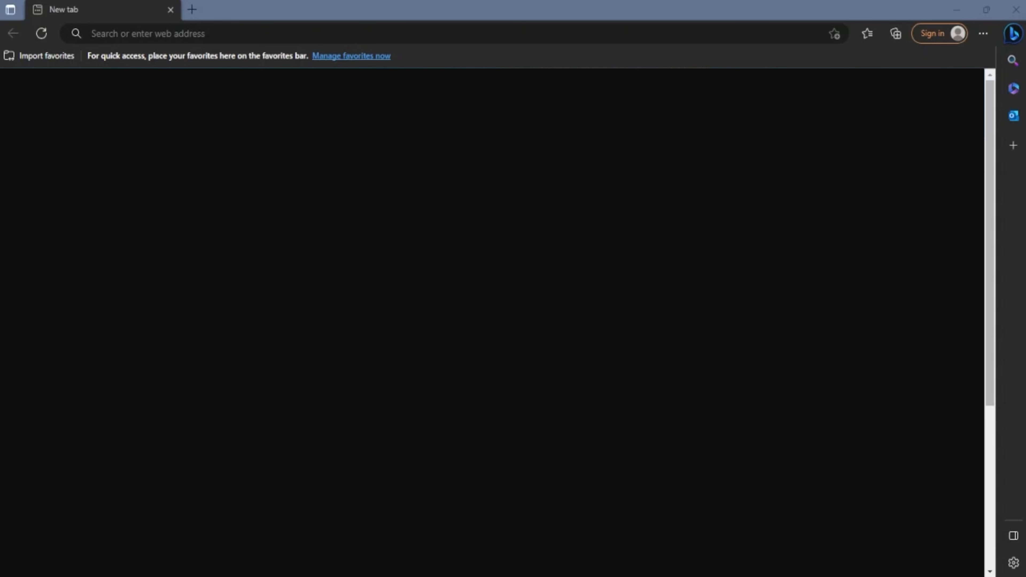
Load the iLO login page at 172.16.50.228, which reports firmware 2.78
text(172.16.50.228)
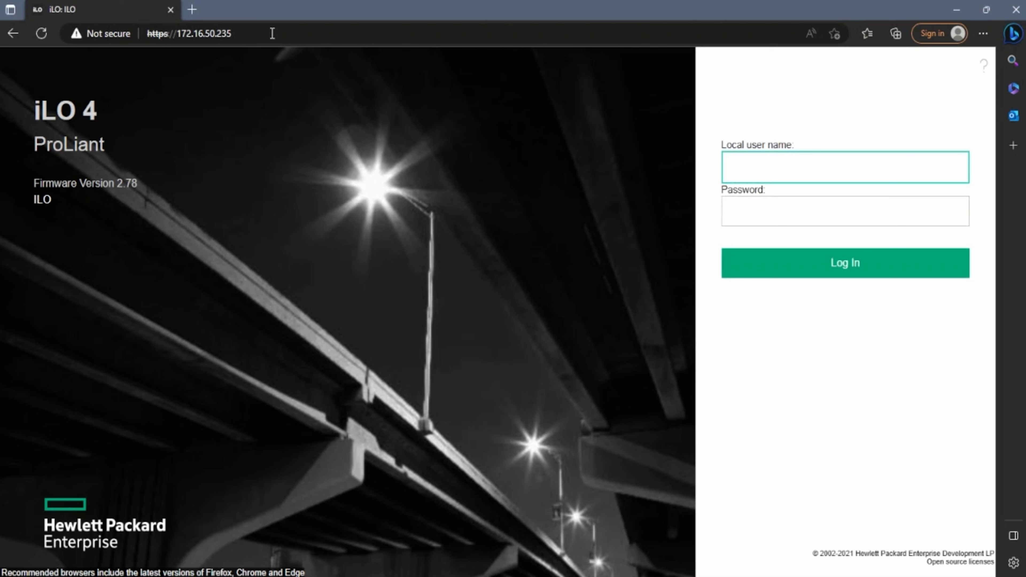
click(841, 166)
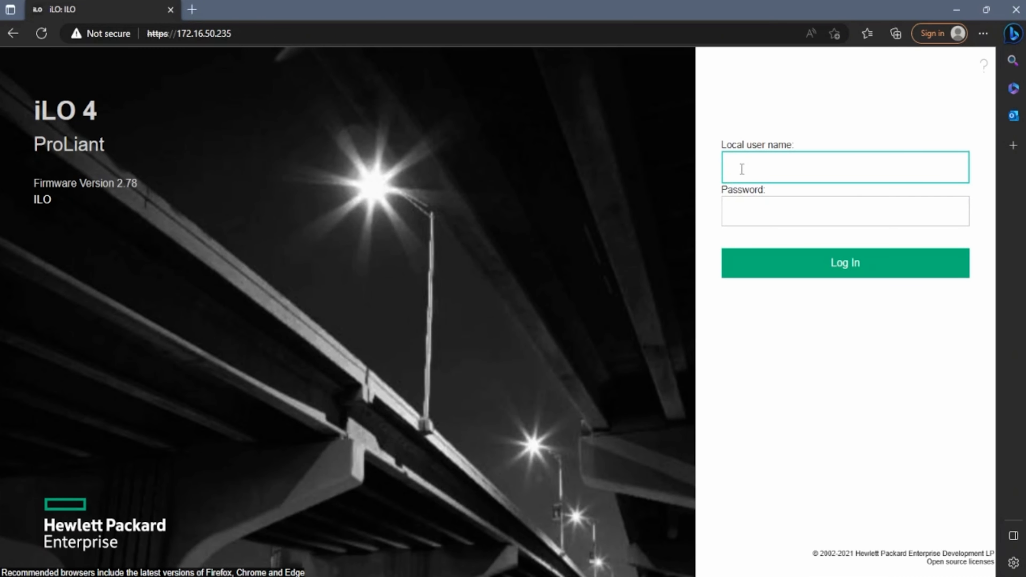
Log in as Administrator with the password to reach the iLO Overview page
text(Admi)
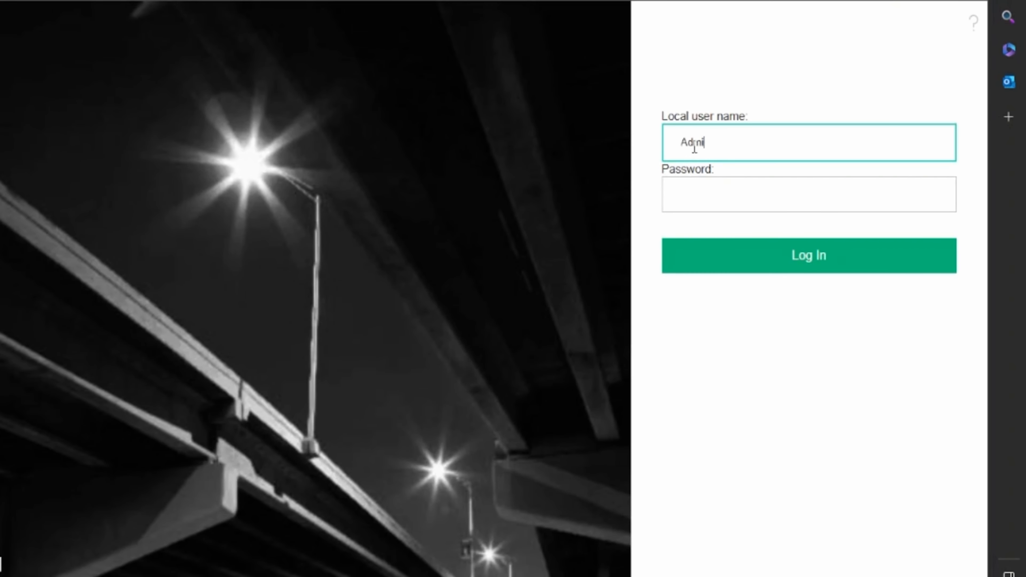
text(nistrator)
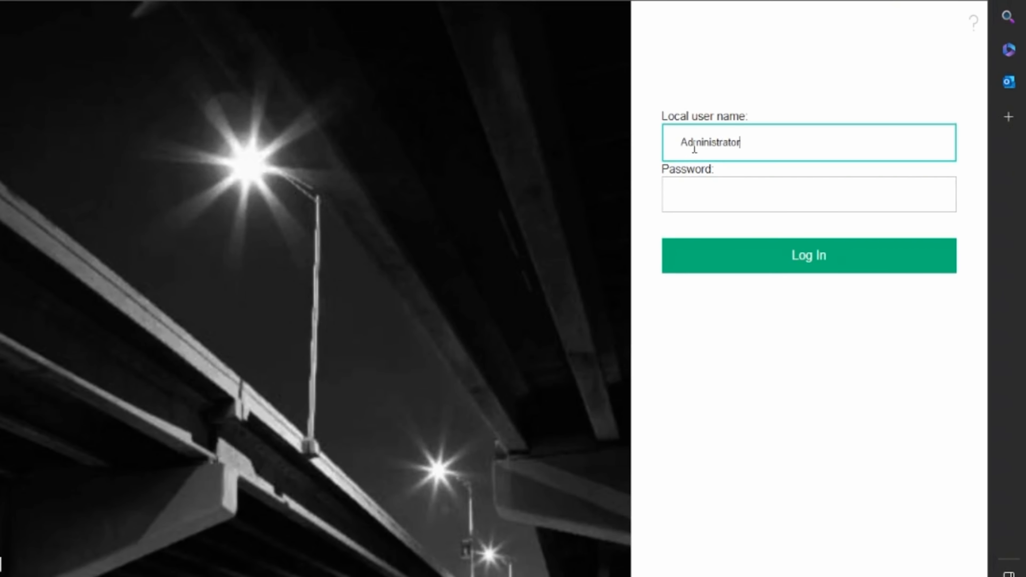
click(809, 201)
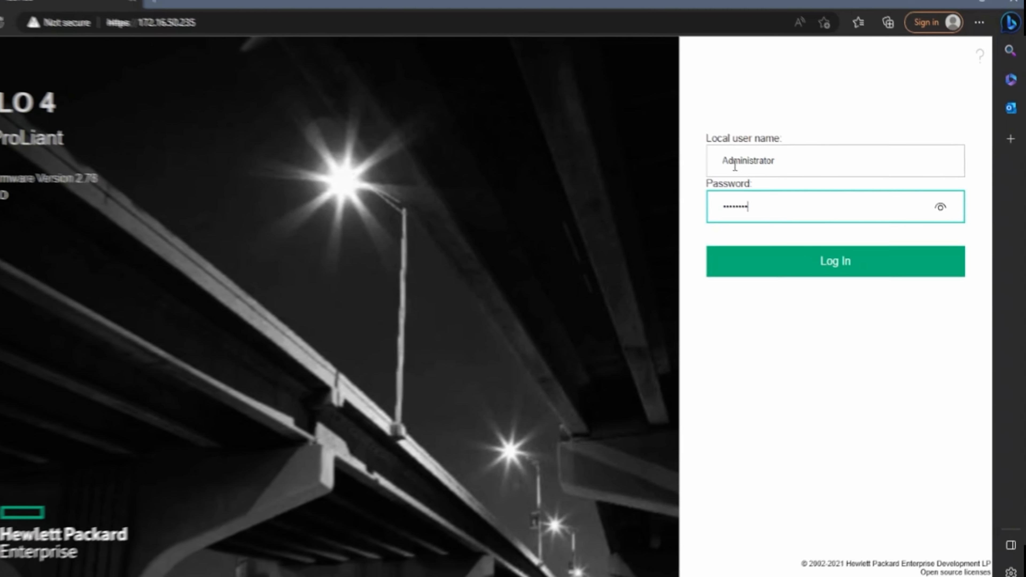
click(836, 260)
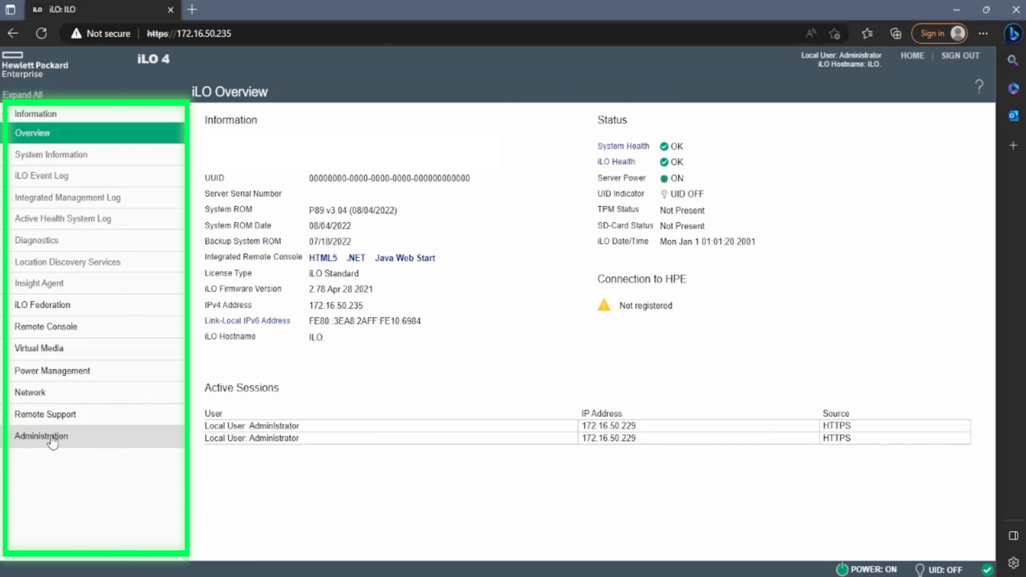
Go to Administration > Firmware and browse for a local firmware file
click(43, 436)
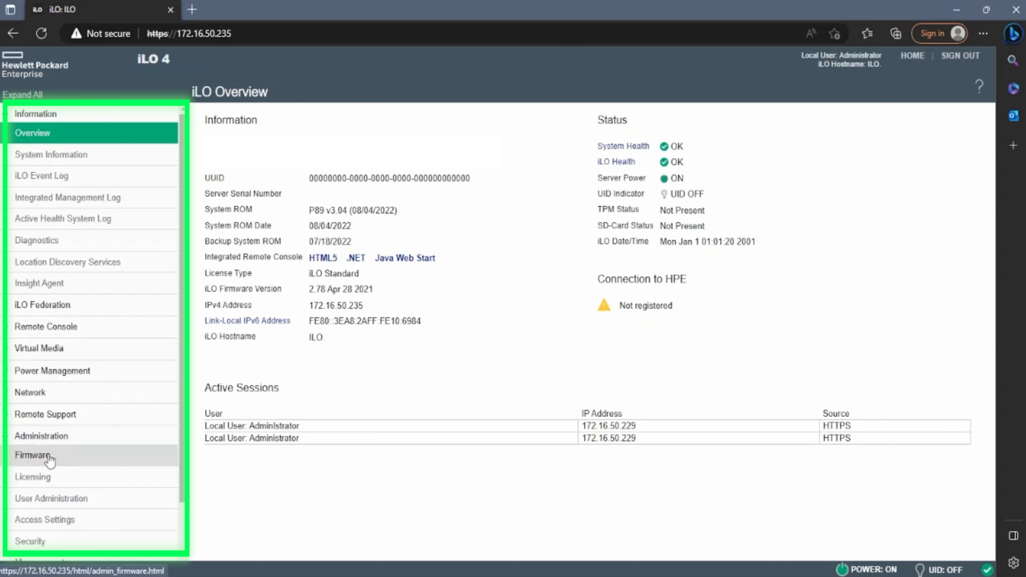
click(34, 456)
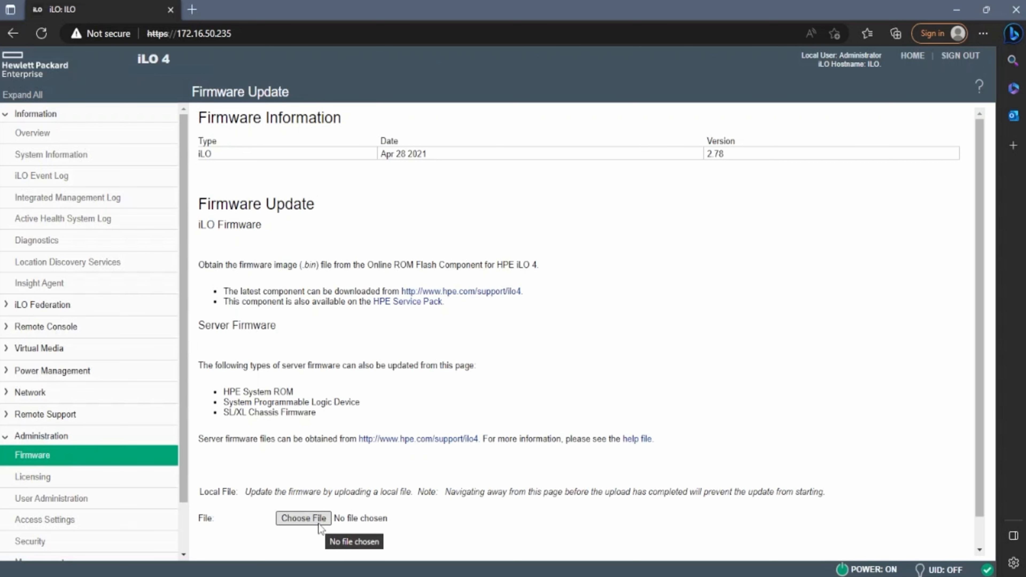
click(303, 519)
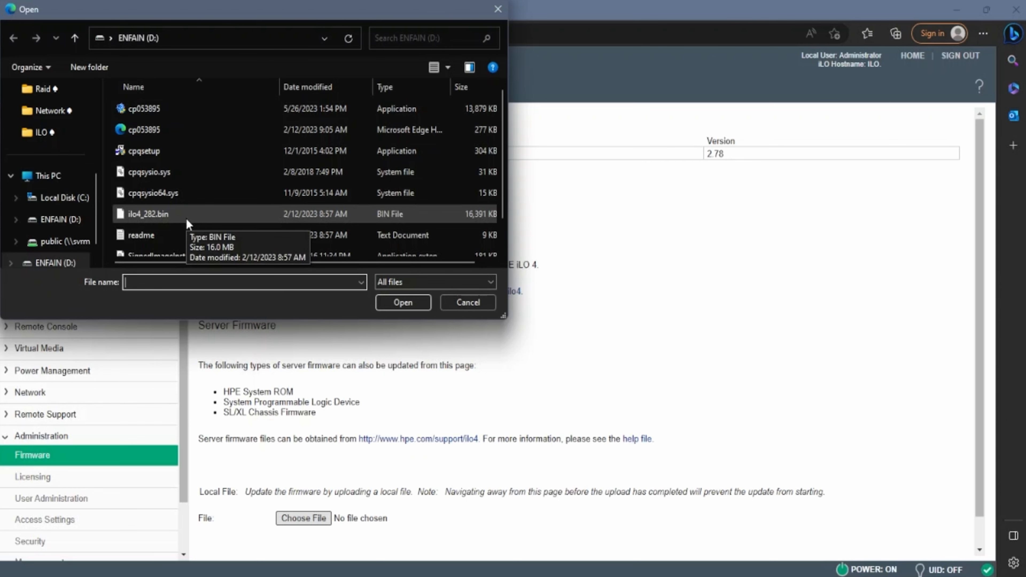
Attach ilo4_282.bin as the firmware image and start the upload, triggering the reboot warning
click(150, 214)
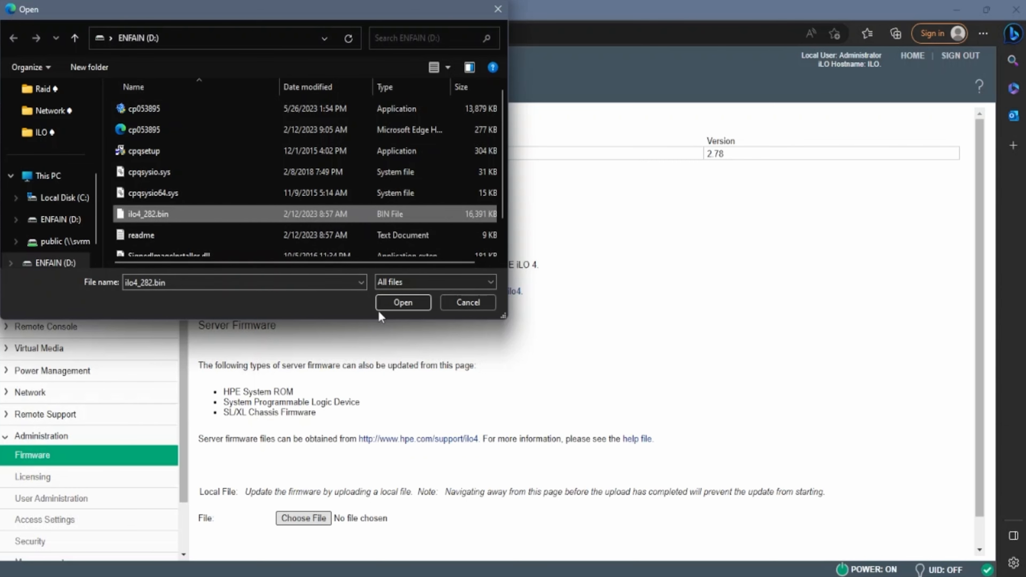
click(403, 302)
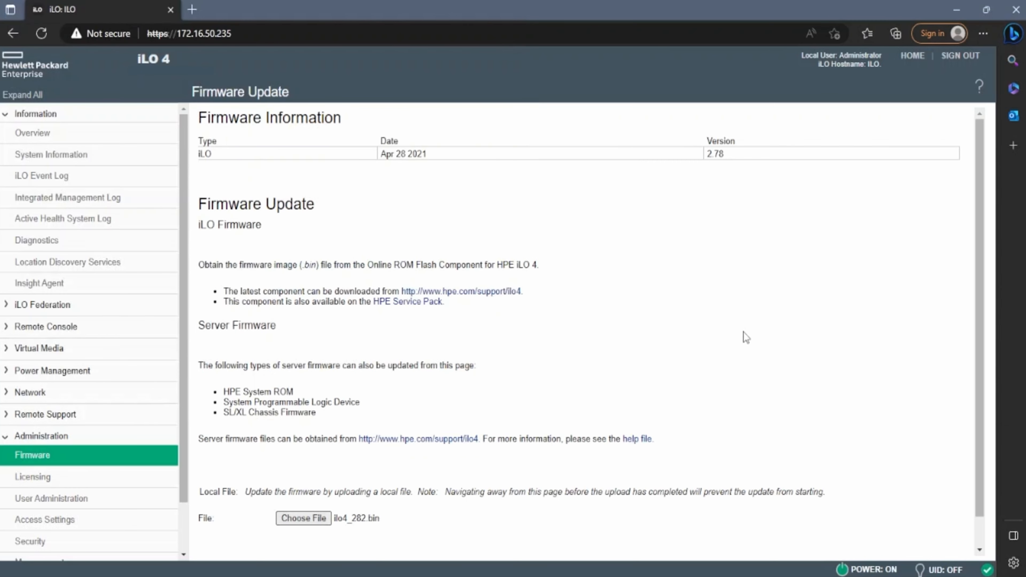
scroll(down, 3)
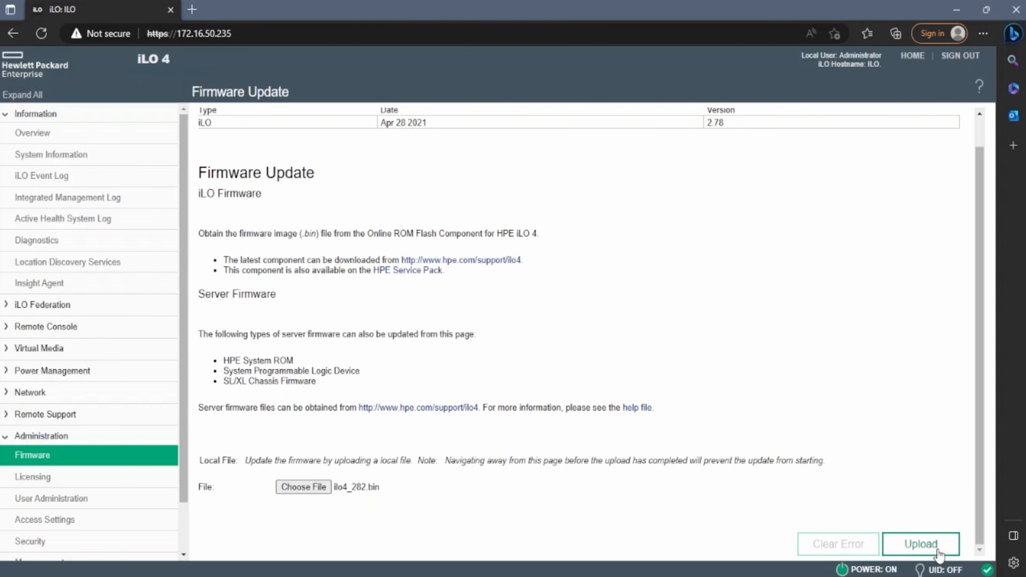
click(921, 544)
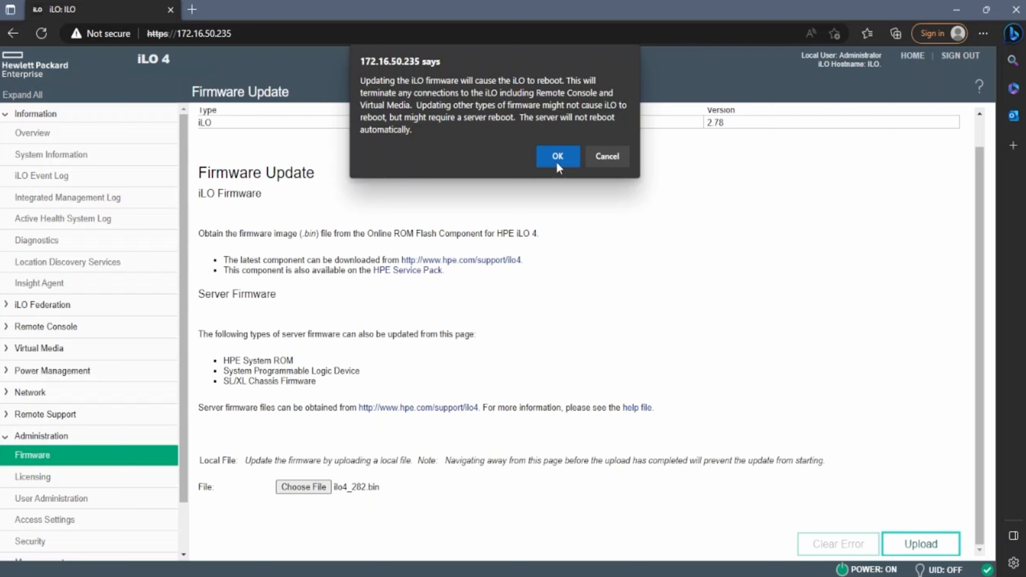
click(558, 156)
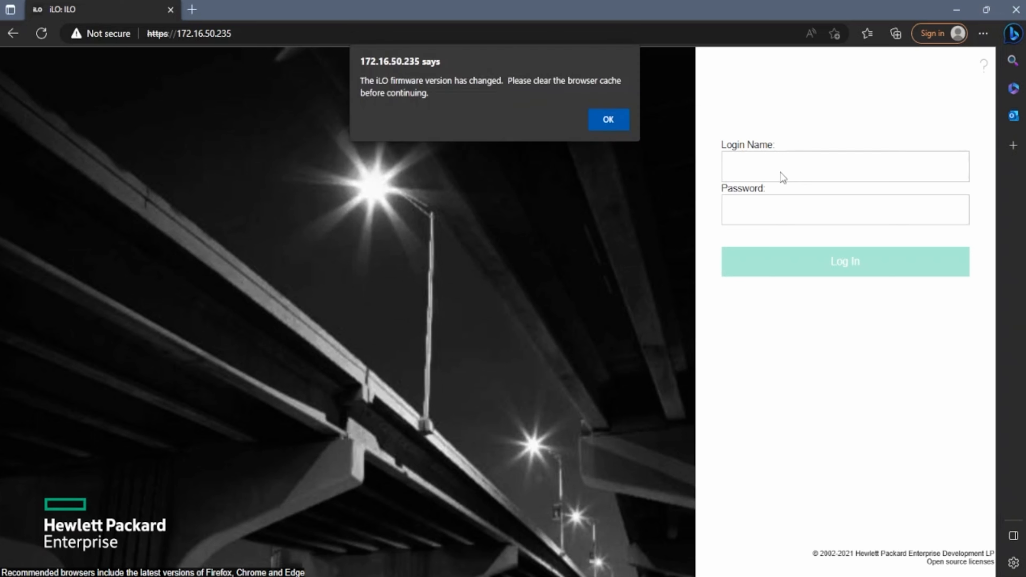
mouse_move(627, 134)
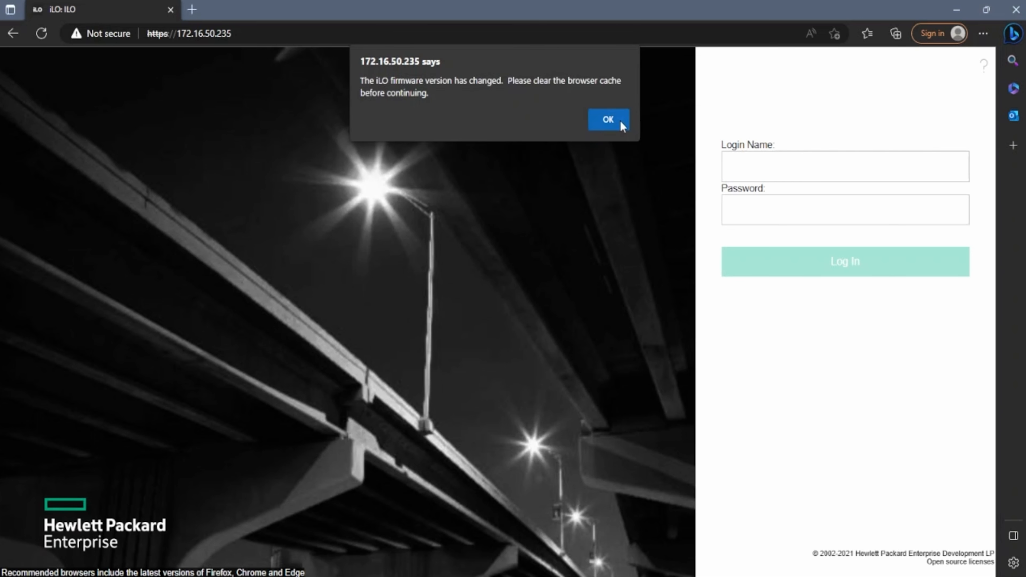
Dismiss the version-changed notice and log in as Administrator on the 2.82 login page
click(608, 120)
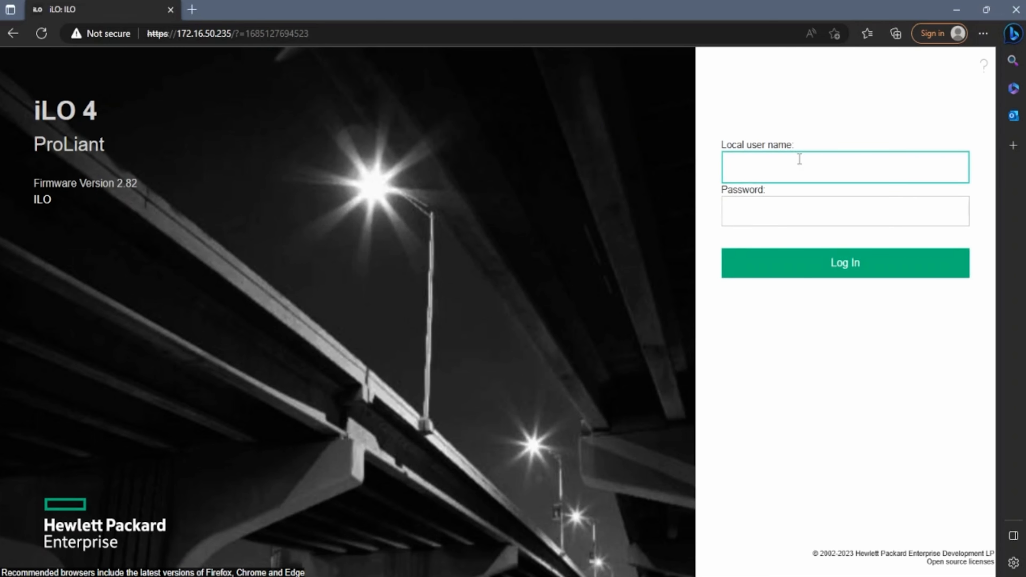
text(Administa)
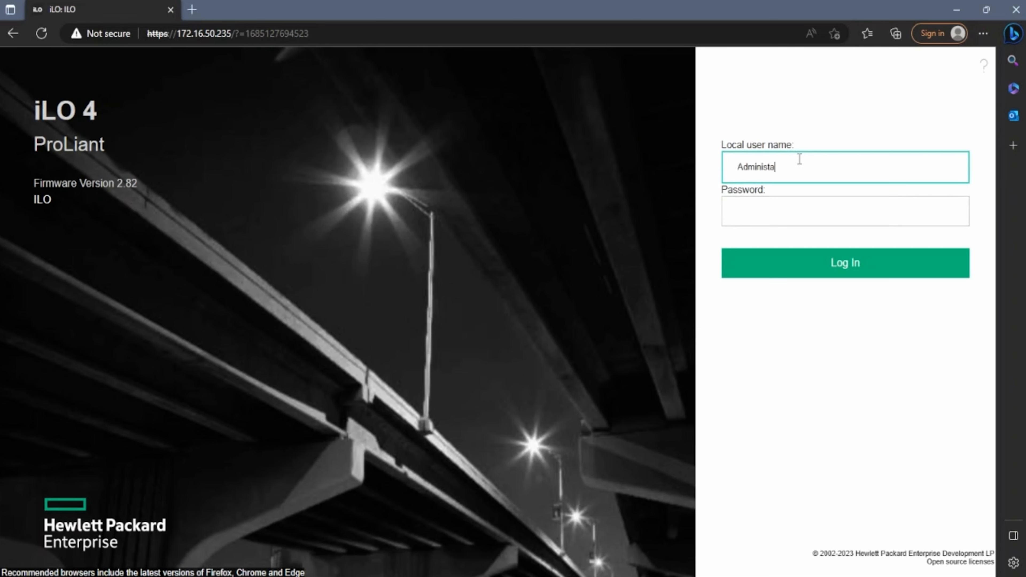
text(rator)
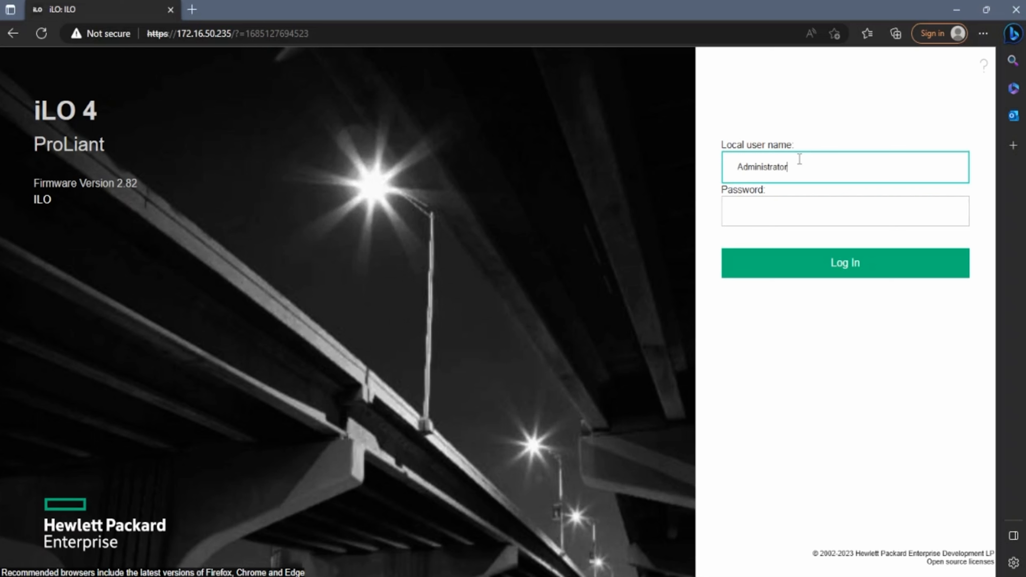
click(845, 215)
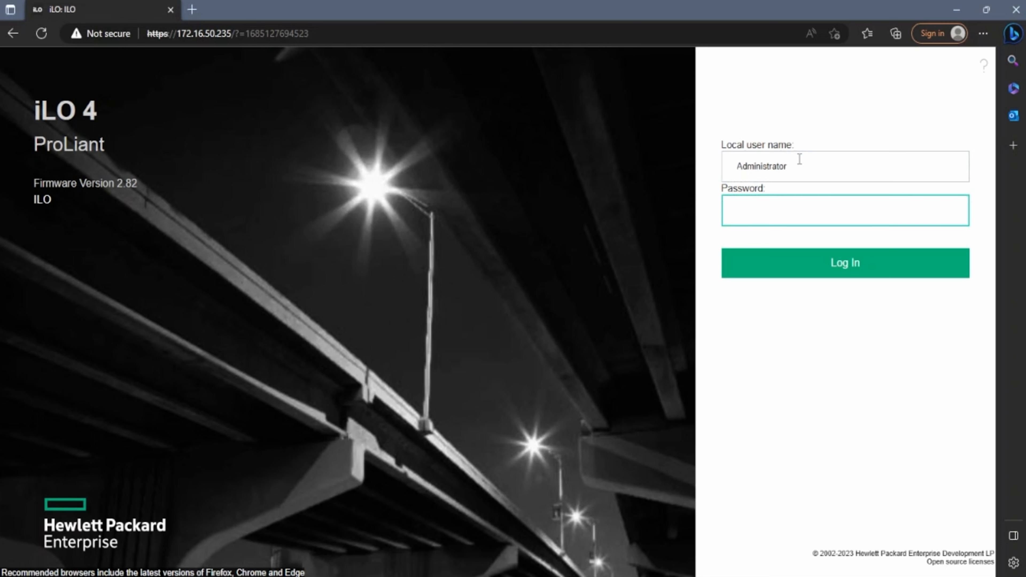
text(***)
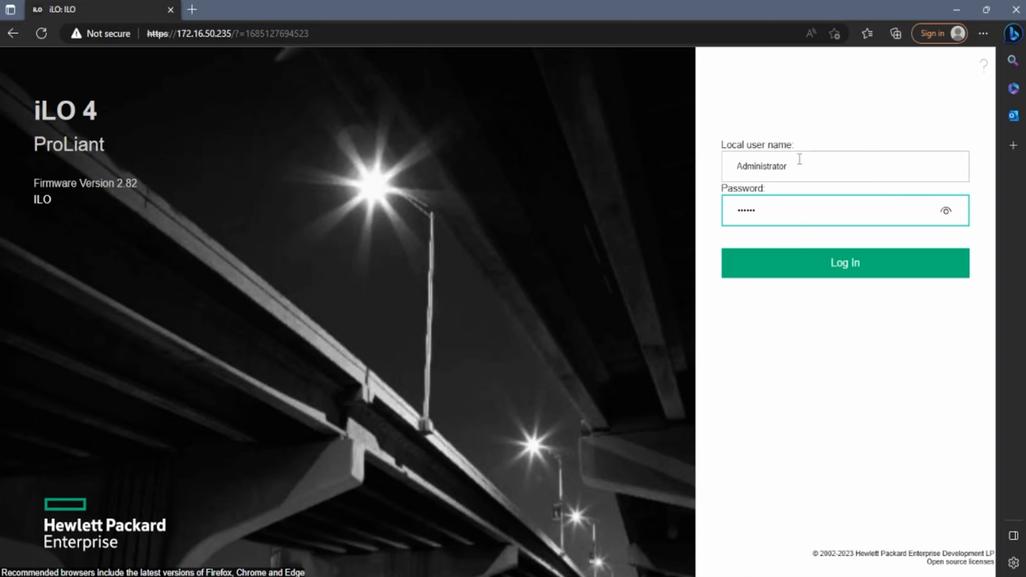
click(846, 263)
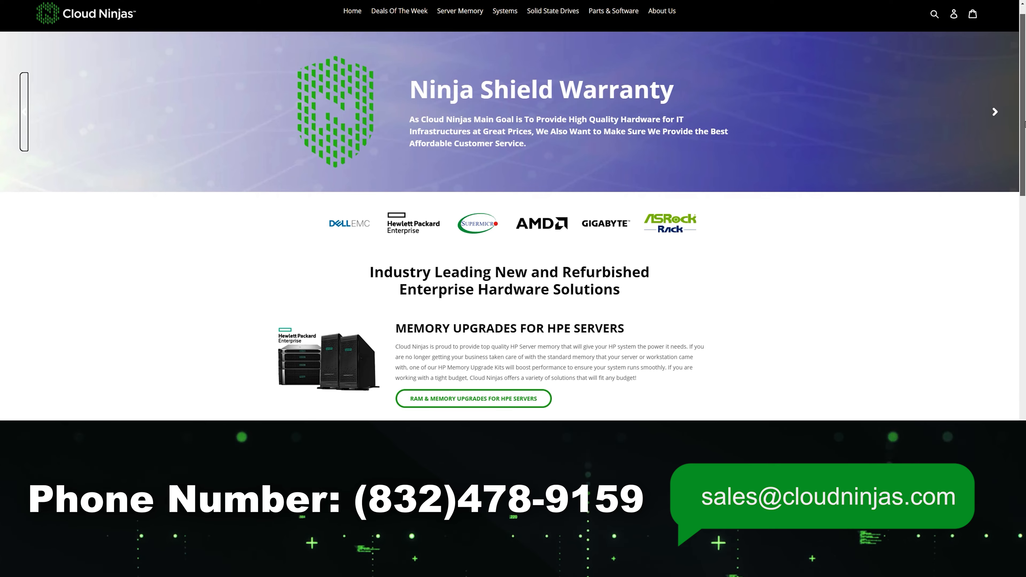
Scroll the Cloud Ninjas homepage down past the memory upgrade sections to the weekly deals
scroll(down, 3)
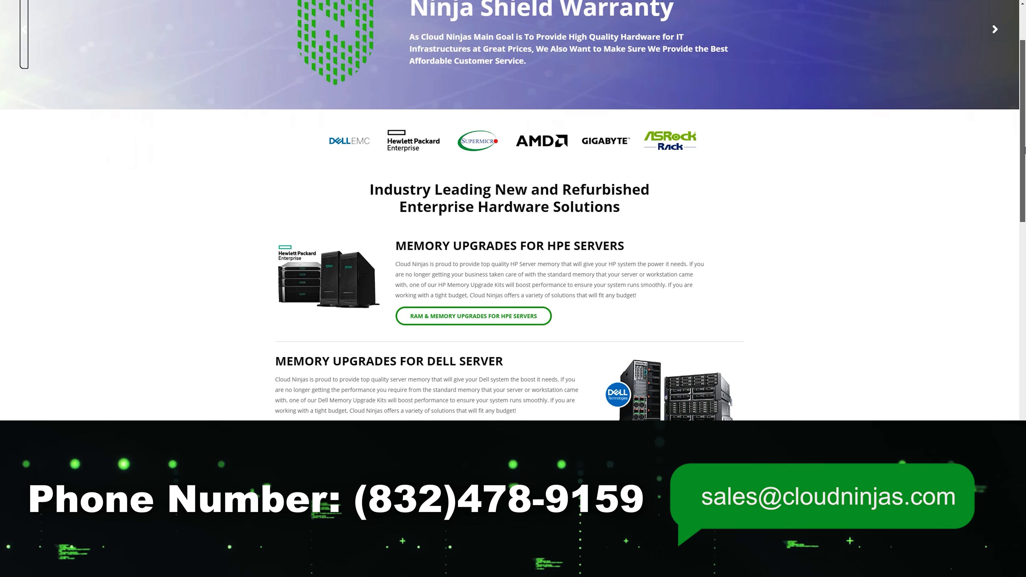
scroll(down, 3)
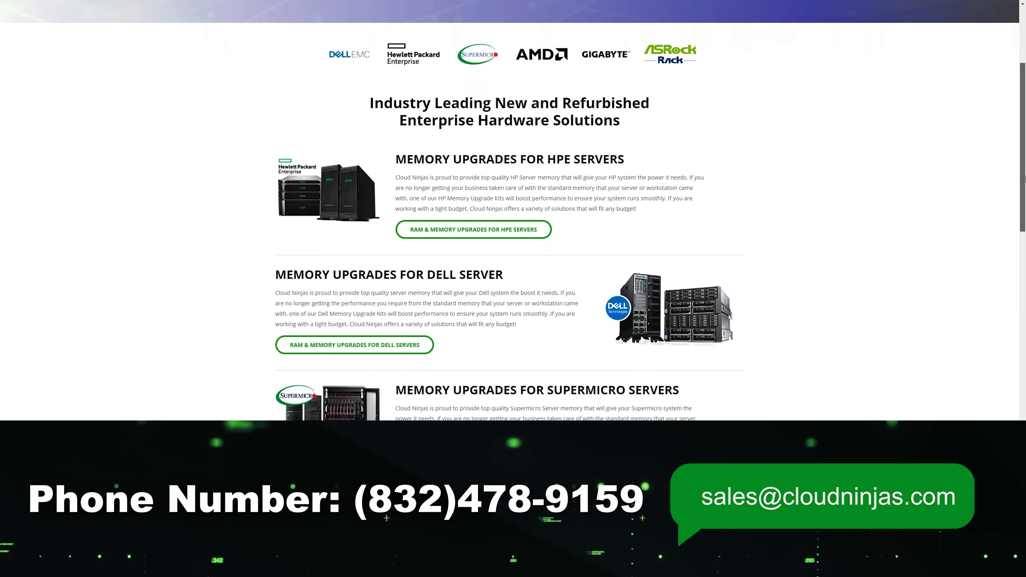
scroll(down, 3)
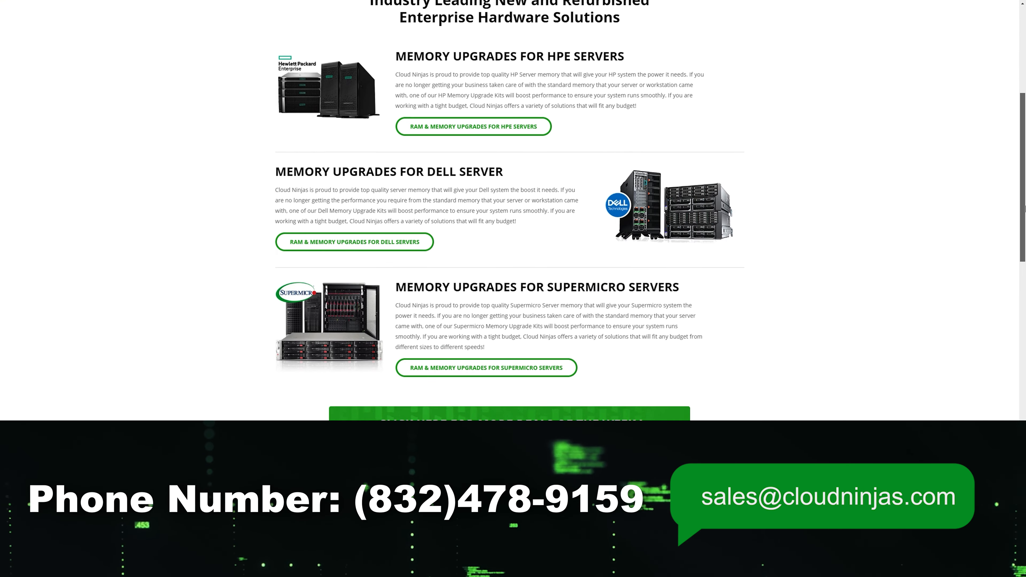
scroll(down, 3)
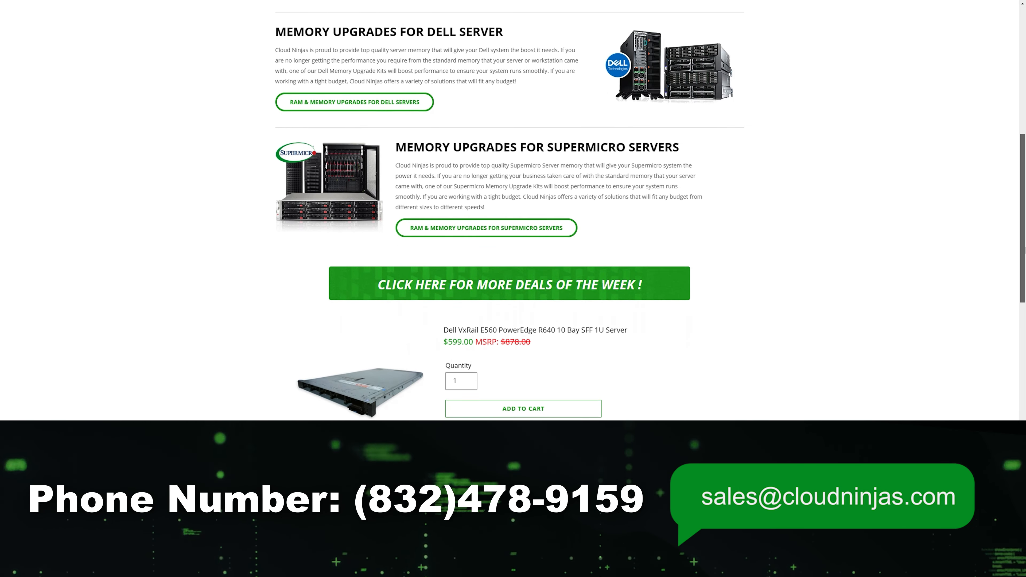